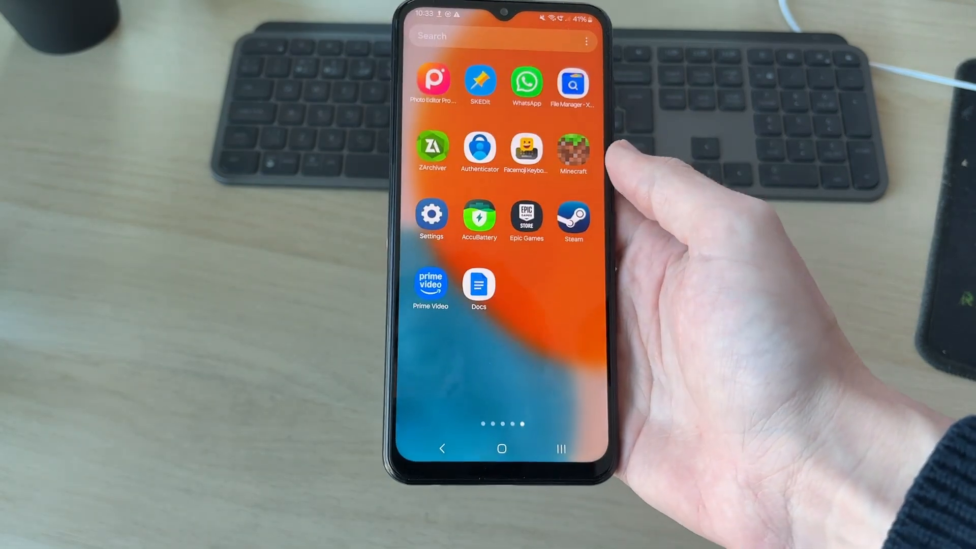
# Step: Launch Settings from the app drawer and scroll down to About phone
pyautogui.click(431, 220)
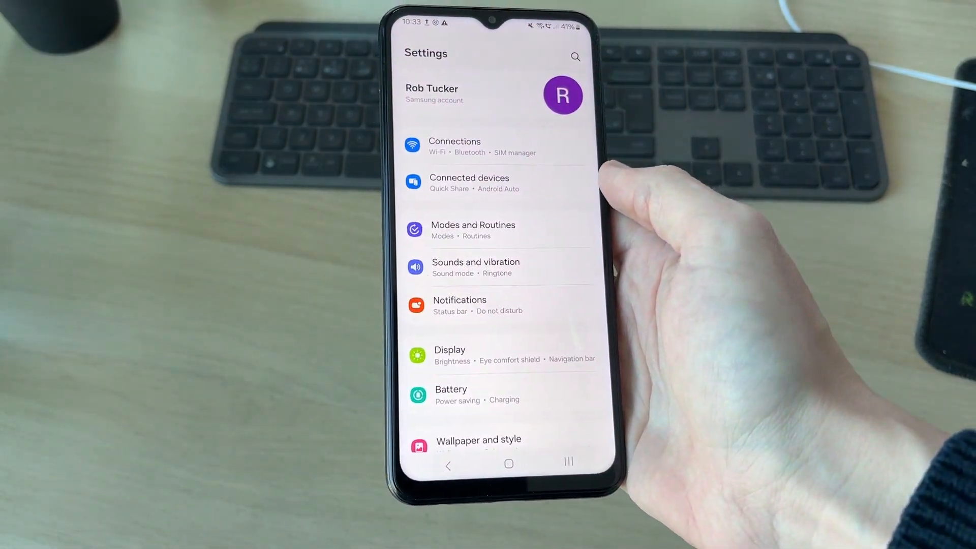
pyautogui.scroll(-3)
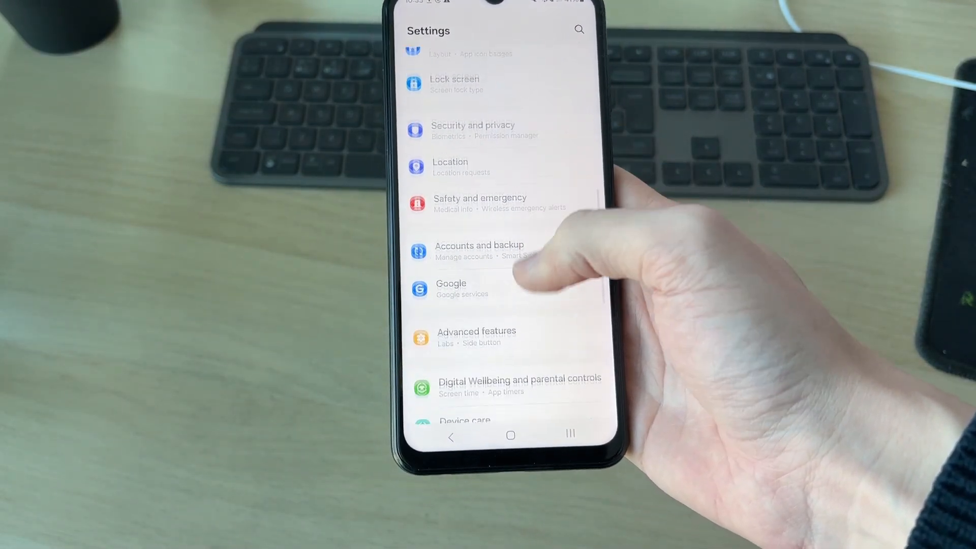
pyautogui.scroll(-3)
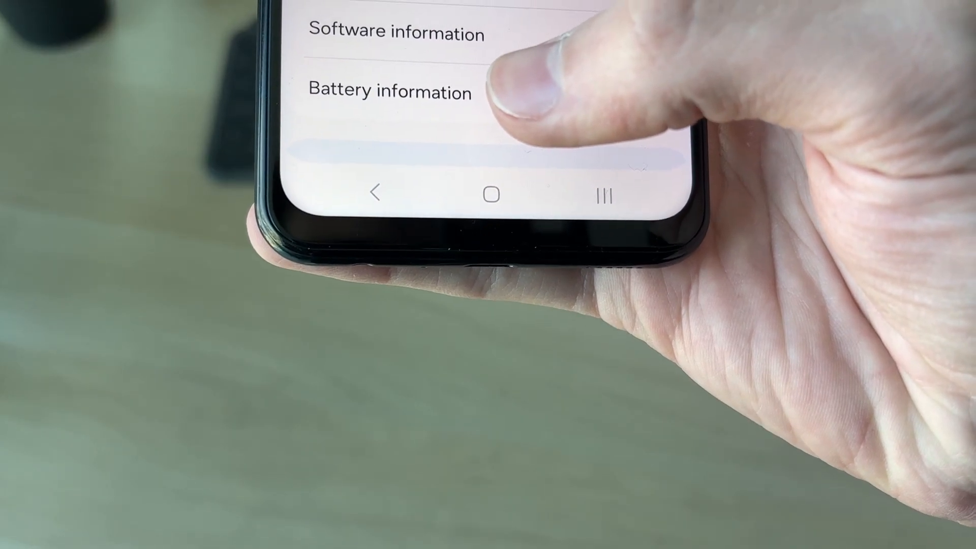
# Step: Scroll through Software information down to the Build number entry
pyautogui.scroll(-3)
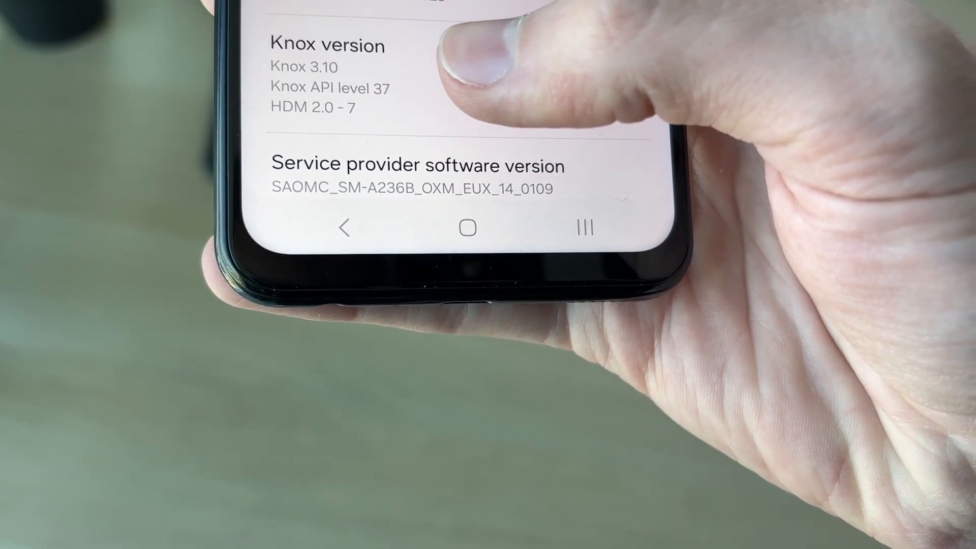
pyautogui.scroll(-3)
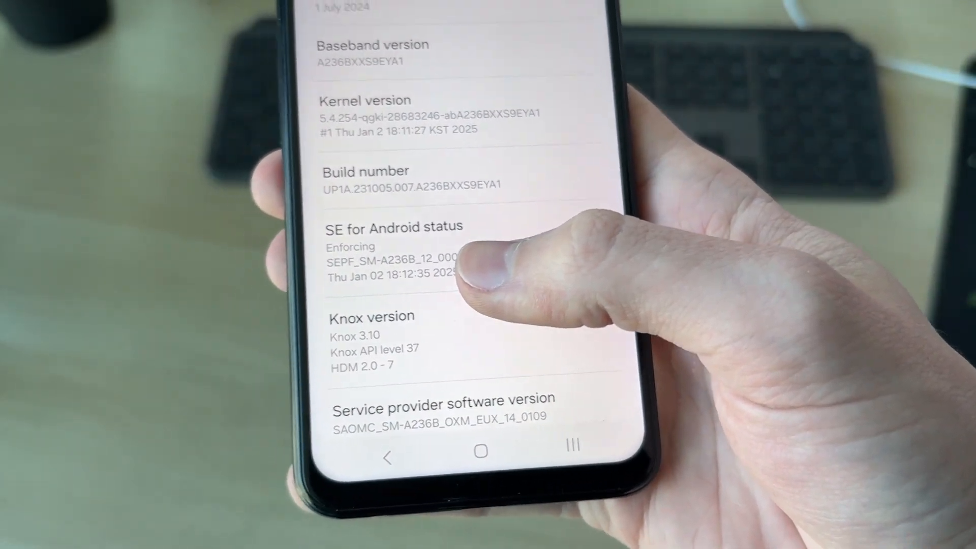
pyautogui.scroll(-3)
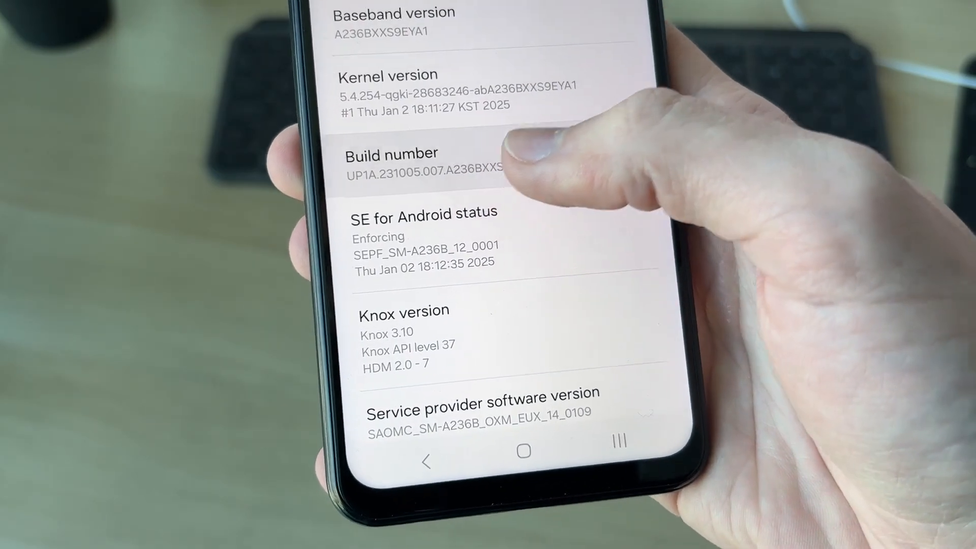
# Step: Tap Build number repeatedly until developer mode is enabled
pyautogui.click(393, 154)
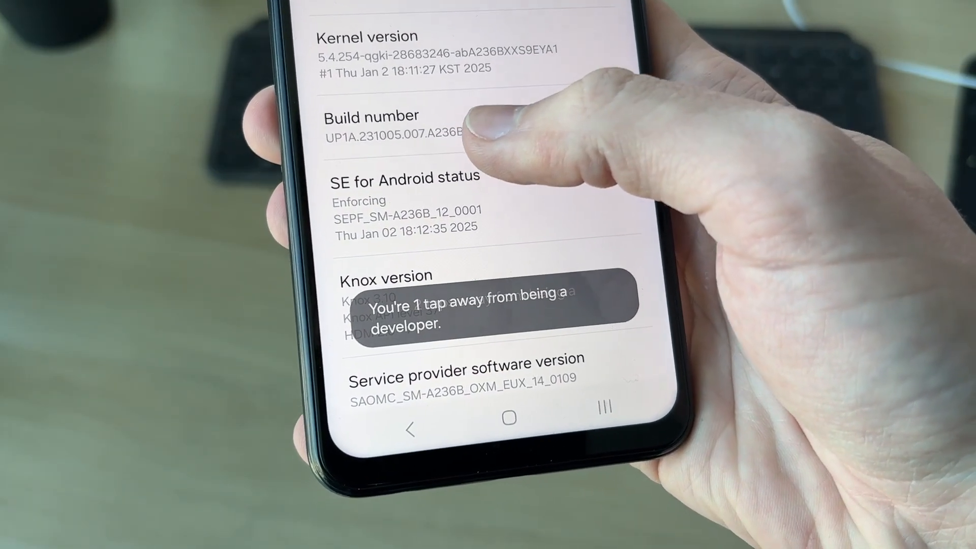
pyautogui.click(405, 124)
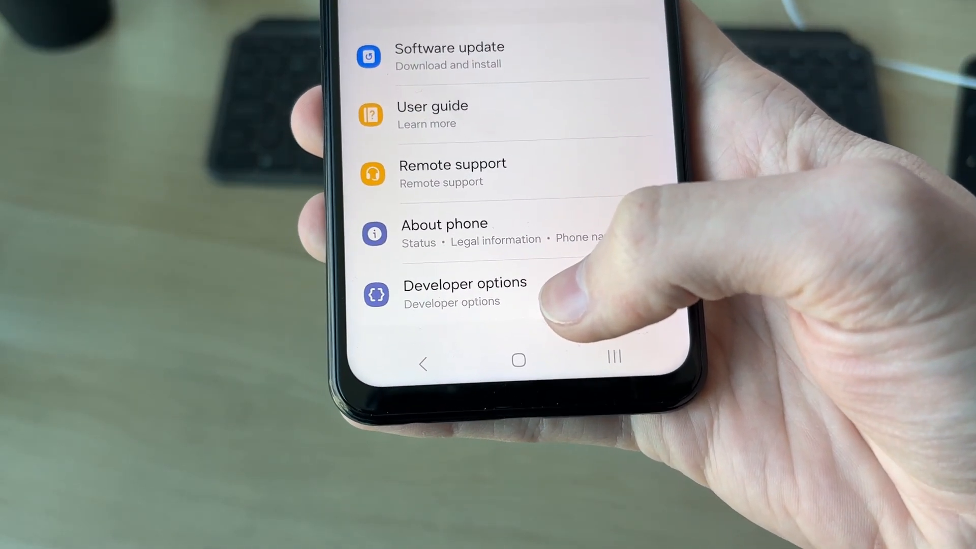
# Step: Enter Developer options from the Settings list, showing it switched On
pyautogui.click(465, 284)
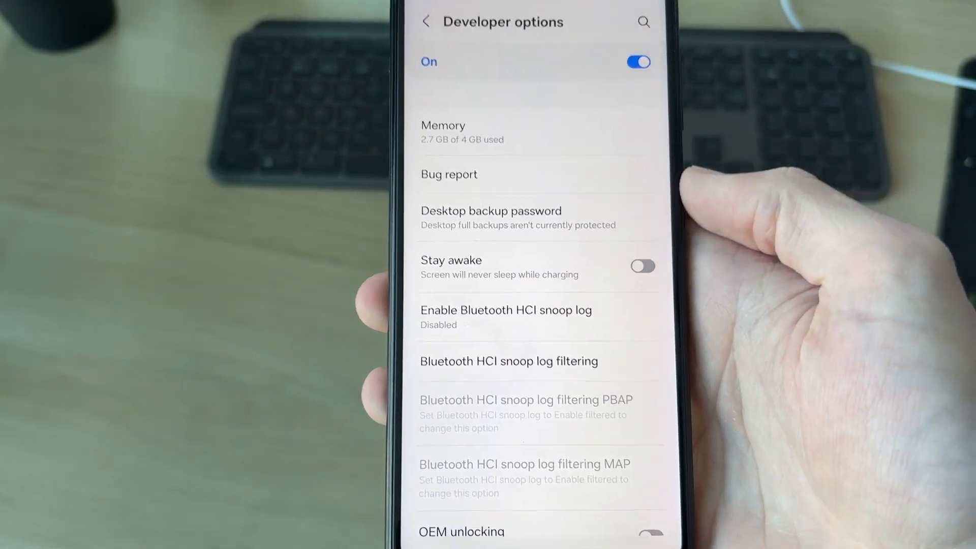